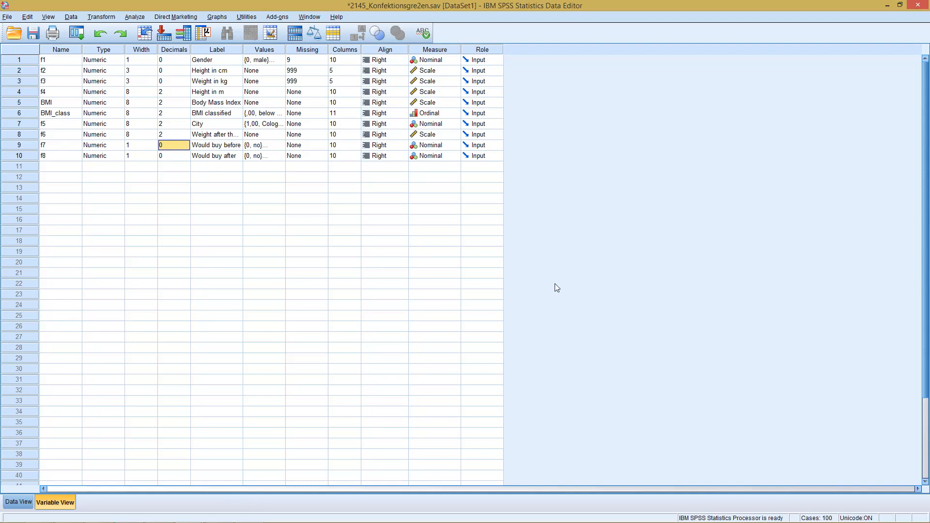
{"action": "mouse_move", "coordinate": [346, 181]}
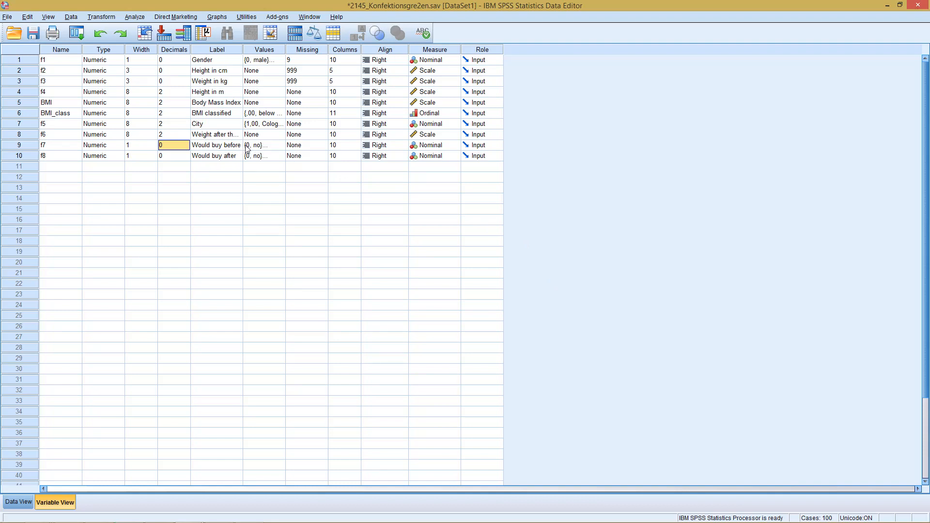
{"action": "mouse_move", "coordinate": [252, 150]}
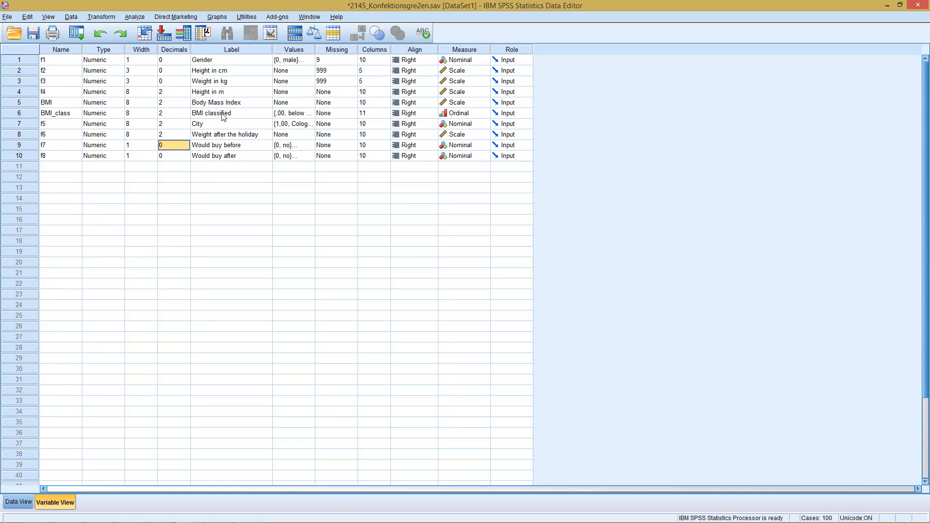
{"action": "mouse_move", "coordinate": [214, 156]}
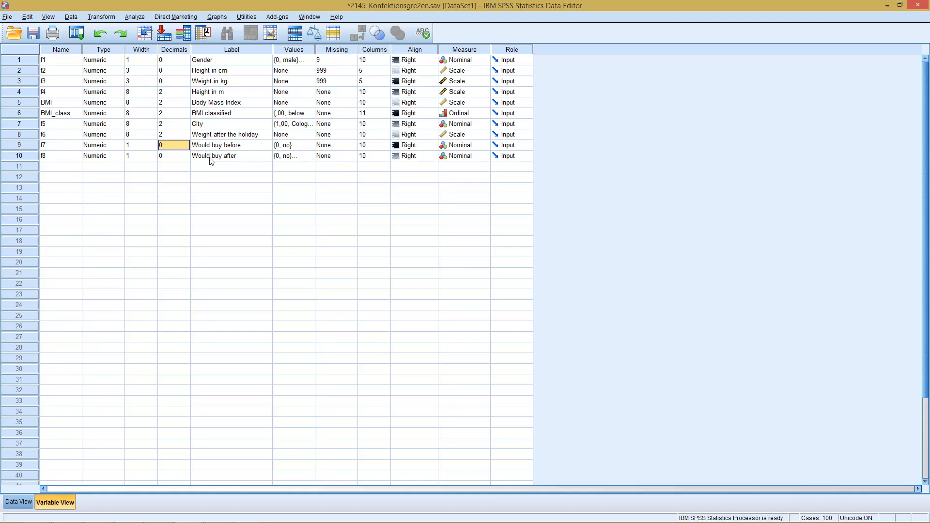
{"action": "mouse_move", "coordinate": [228, 159]}
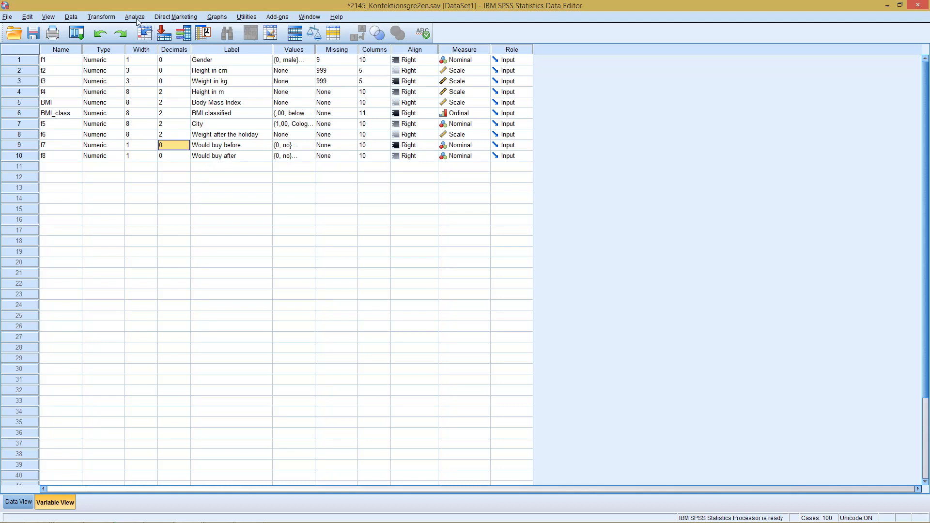
- Open the Analyze menu to reach the legacy nonparametric test dialogs
{"action": "left_click", "coordinate": [135, 17]}
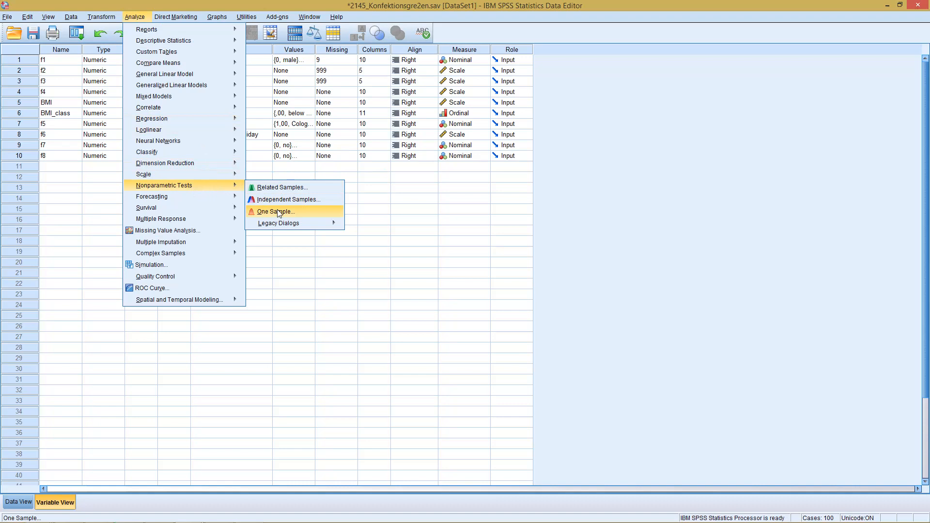
{"action": "mouse_move", "coordinate": [284, 190]}
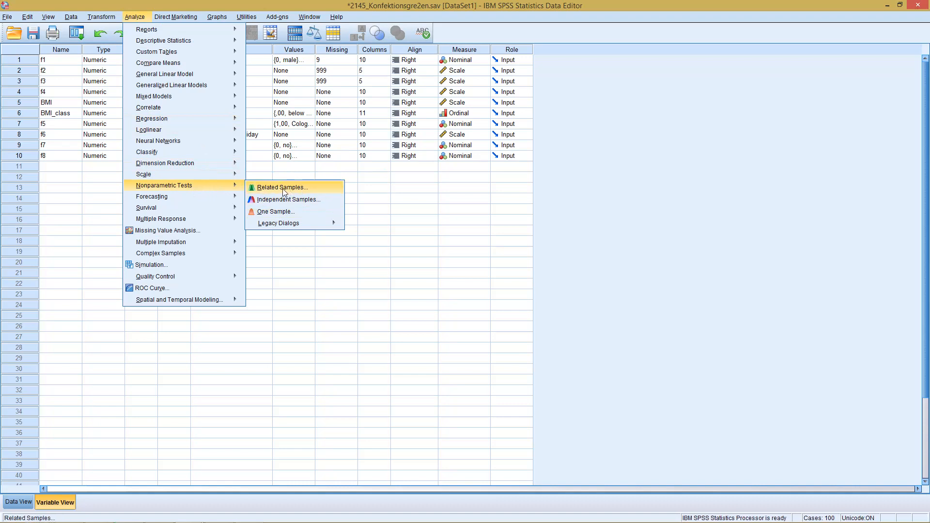
{"action": "mouse_move", "coordinate": [275, 193]}
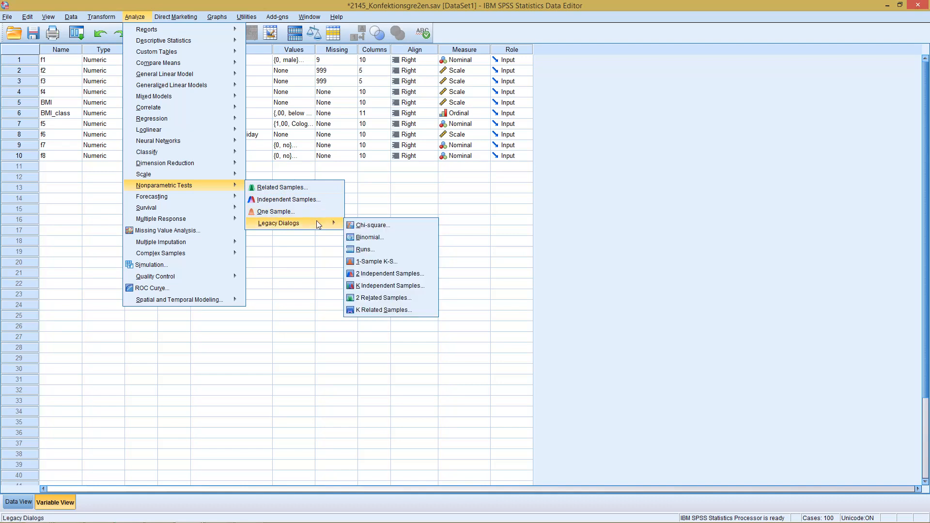
{"action": "mouse_move", "coordinate": [372, 224]}
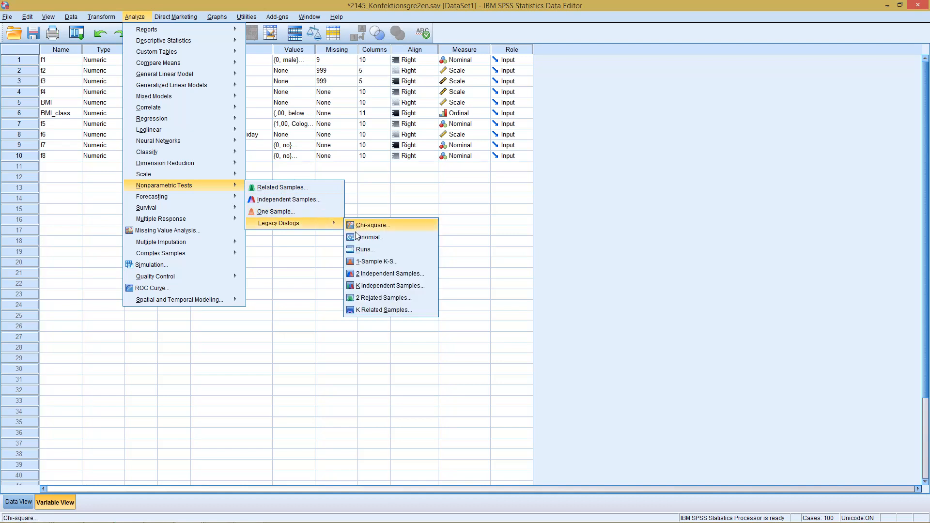
{"action": "mouse_move", "coordinate": [382, 297]}
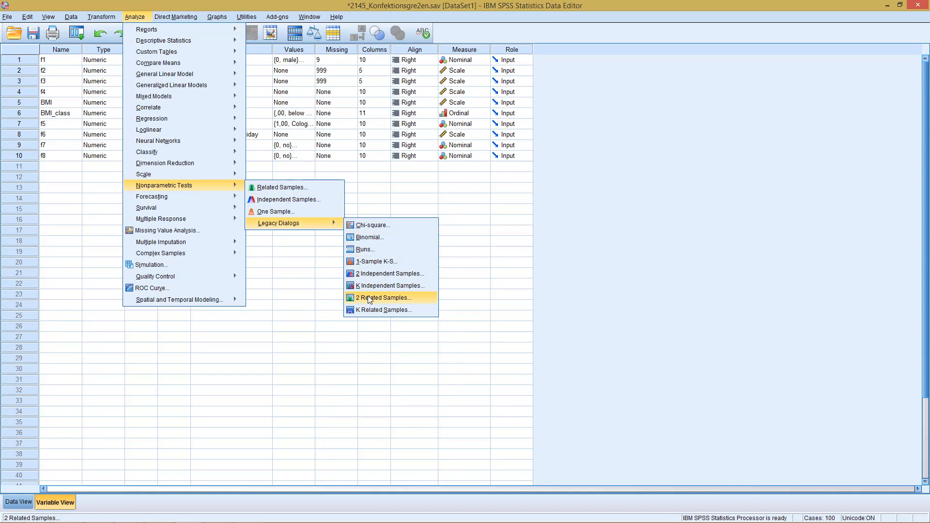
- Pair Would buy before with Would buy after and use McNemar instead of Wilcoxon
{"action": "left_click", "coordinate": [384, 298]}
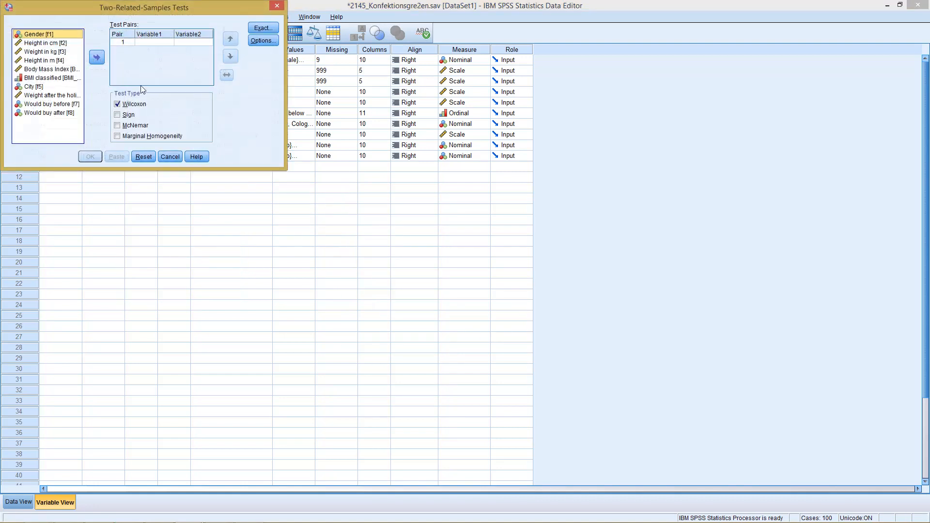
{"action": "left_click", "coordinate": [51, 103]}
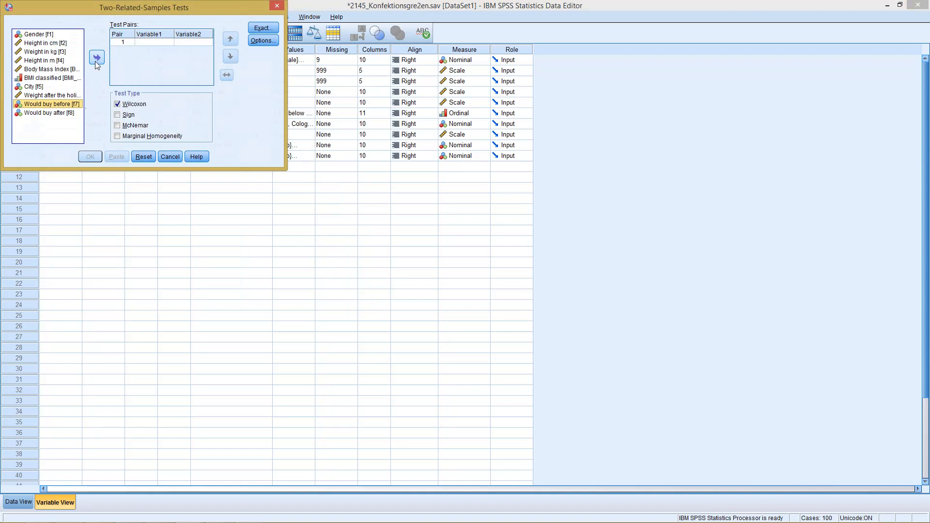
{"action": "left_click", "coordinate": [97, 57]}
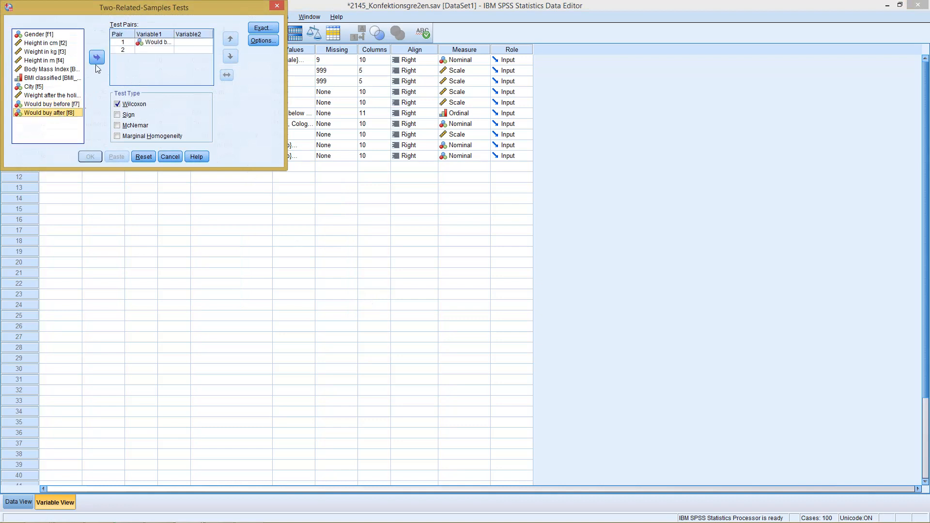
{"action": "left_click", "coordinate": [96, 57]}
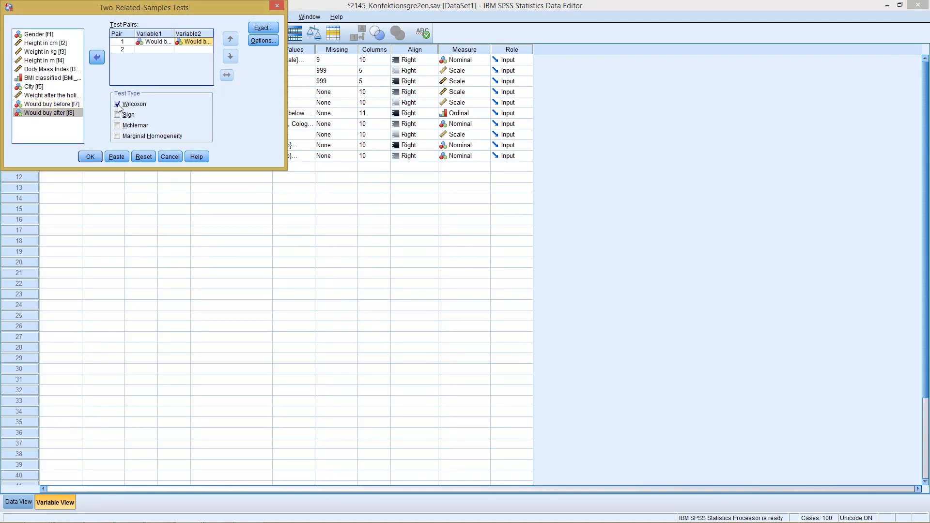
{"action": "left_click", "coordinate": [117, 125]}
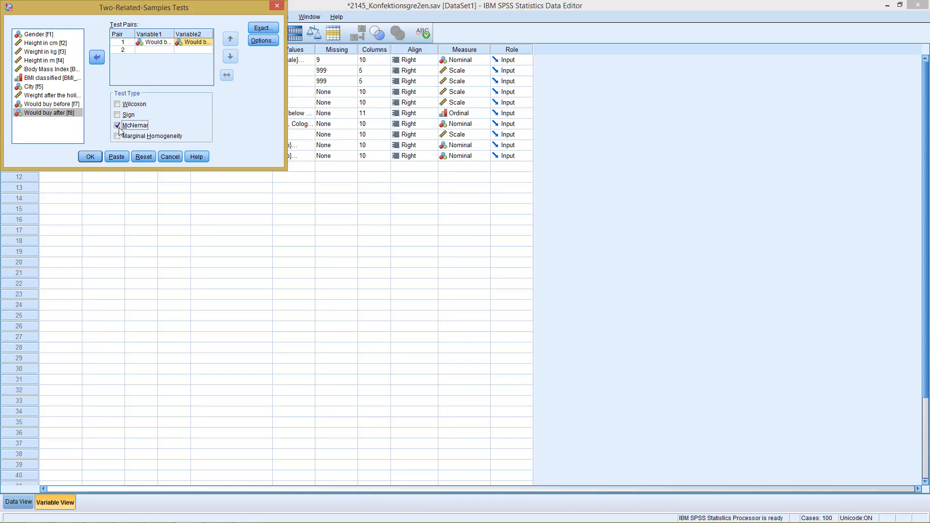
{"action": "left_click", "coordinate": [90, 157]}
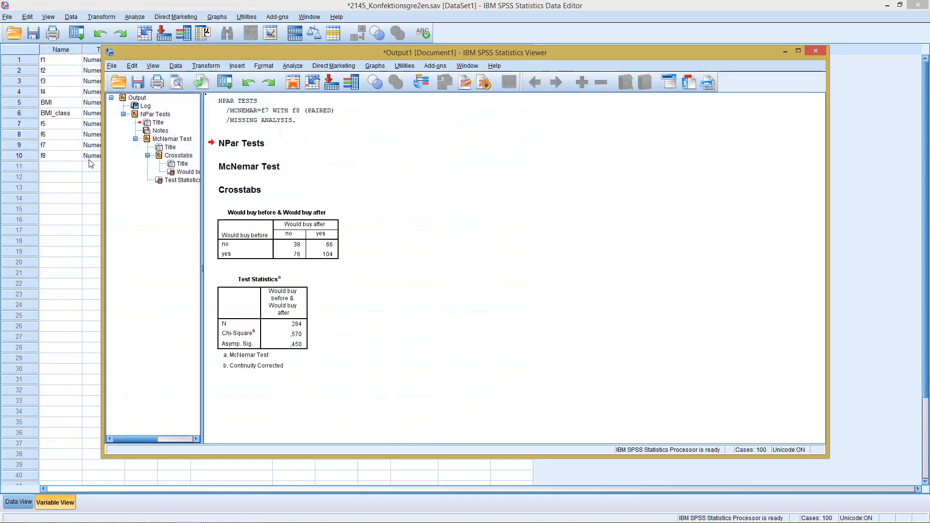
{"action": "mouse_move", "coordinate": [288, 268]}
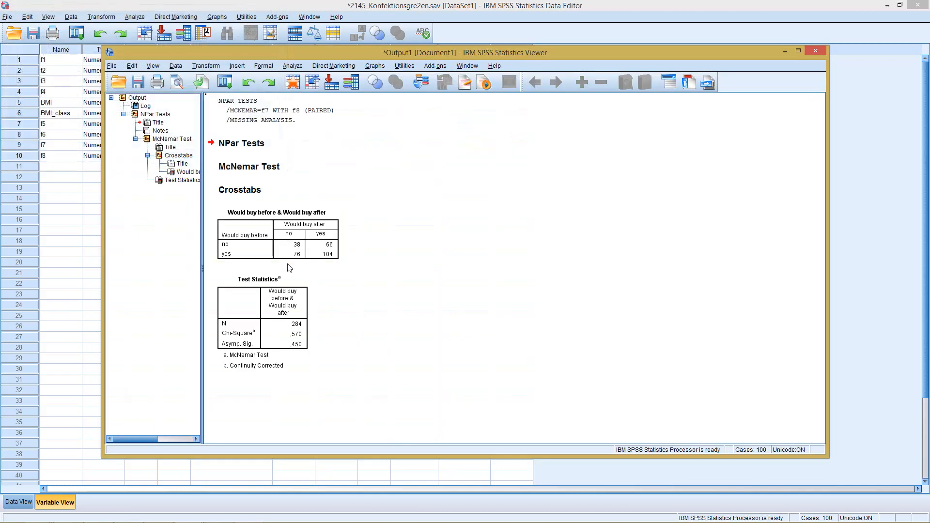
{"action": "left_click", "coordinate": [293, 334]}
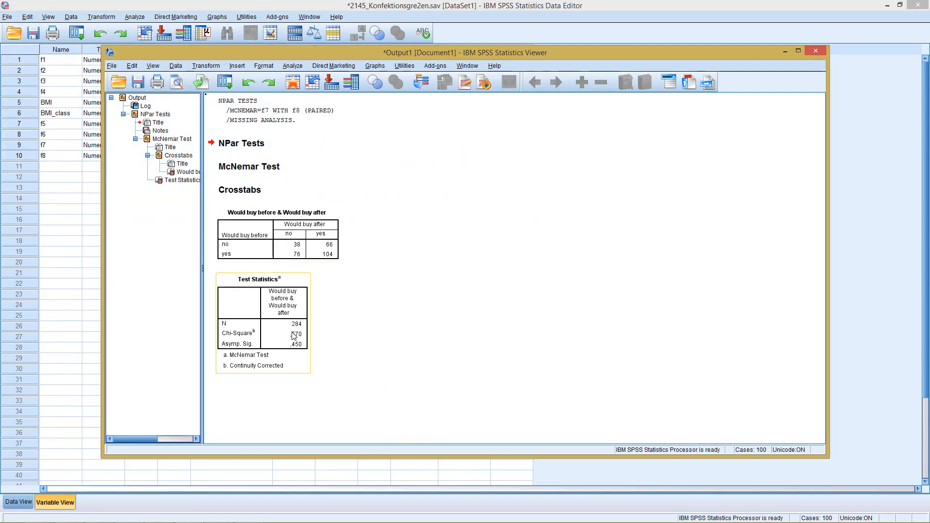
{"action": "mouse_move", "coordinate": [299, 343]}
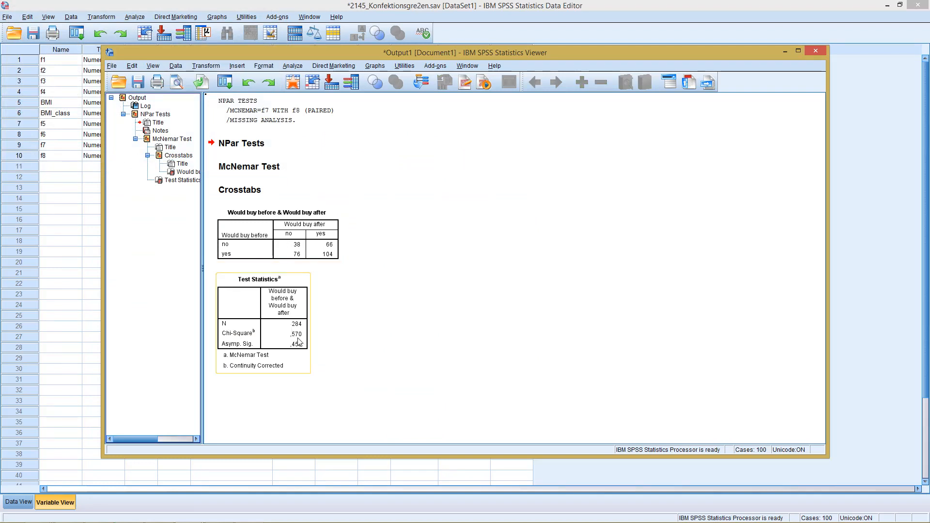
{"action": "mouse_move", "coordinate": [291, 349]}
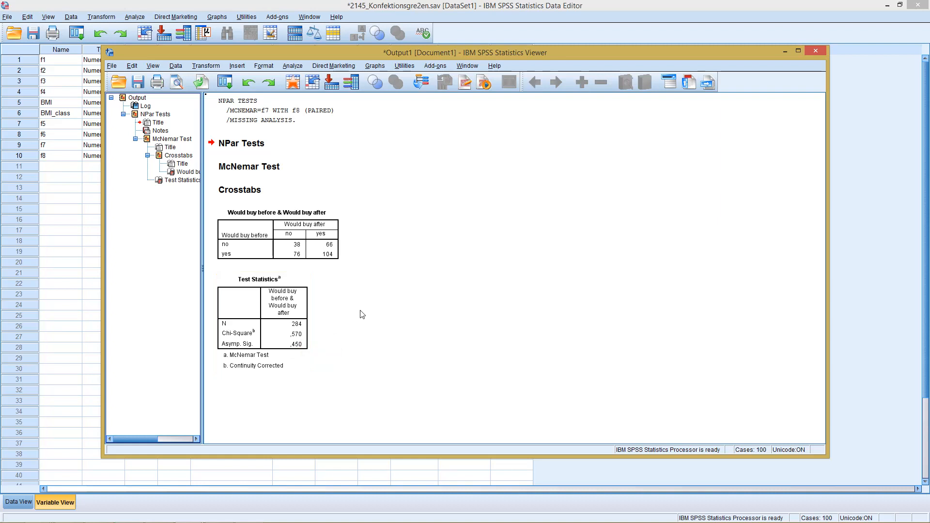
{"action": "mouse_move", "coordinate": [351, 310]}
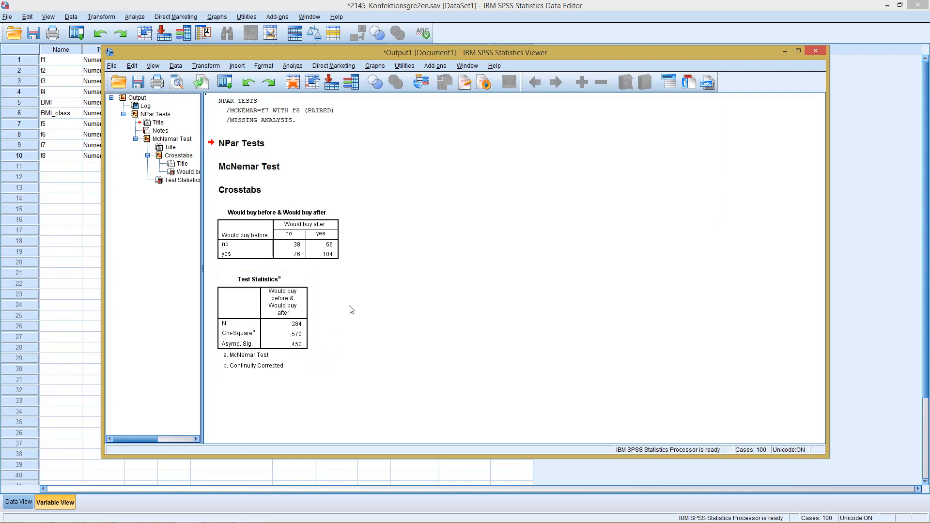
{"action": "mouse_move", "coordinate": [332, 275]}
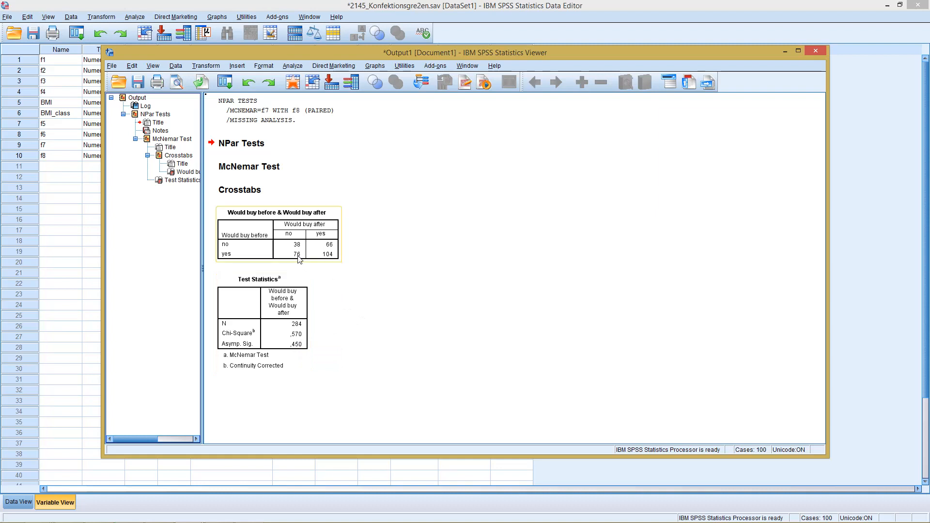
{"action": "mouse_move", "coordinate": [306, 249]}
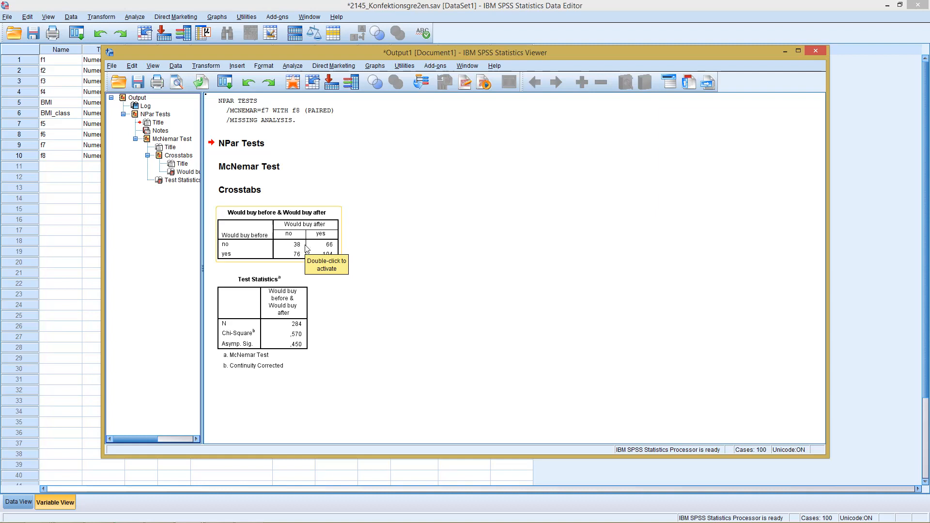
{"action": "mouse_move", "coordinate": [306, 248]}
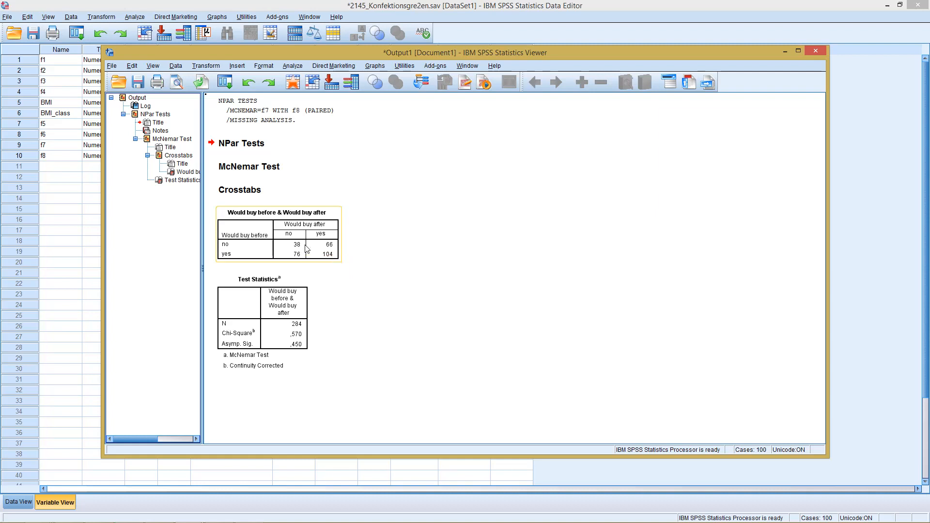
{"action": "mouse_move", "coordinate": [305, 248]}
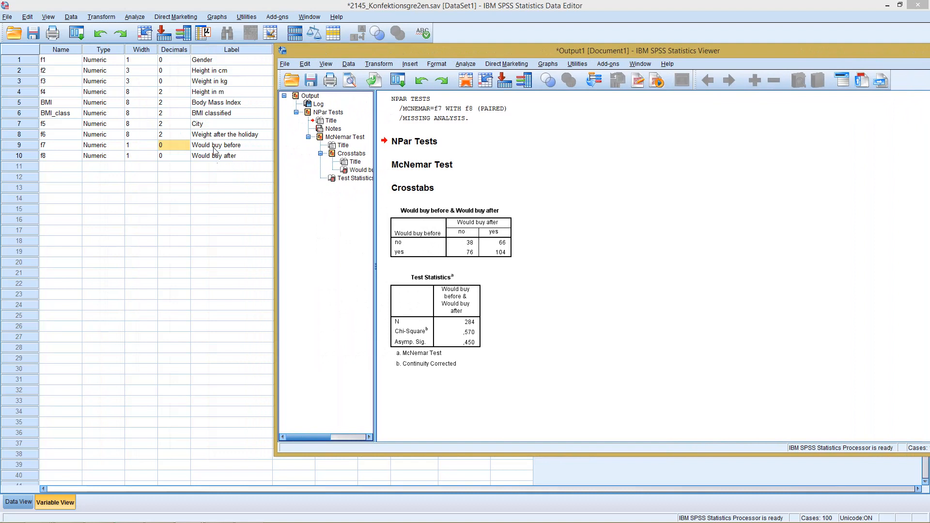
{"action": "mouse_move", "coordinate": [210, 151]}
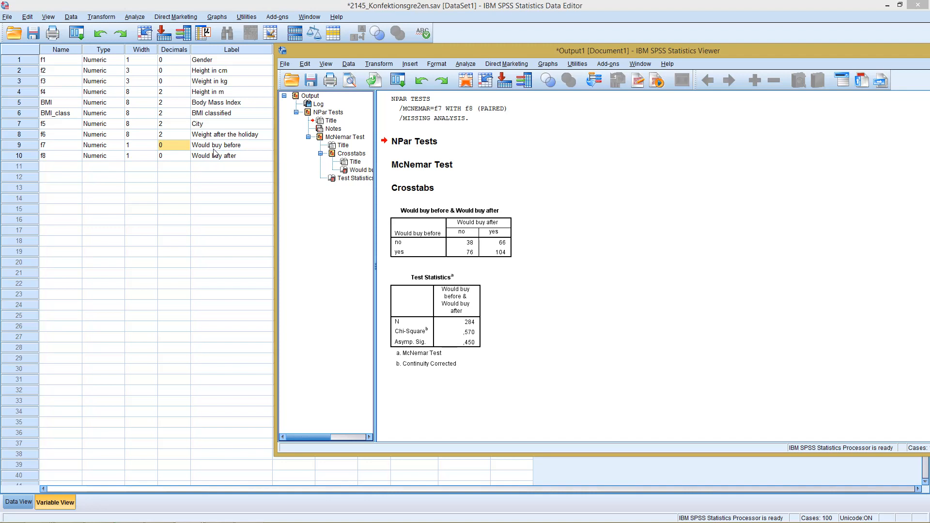
{"action": "mouse_move", "coordinate": [445, 70]}
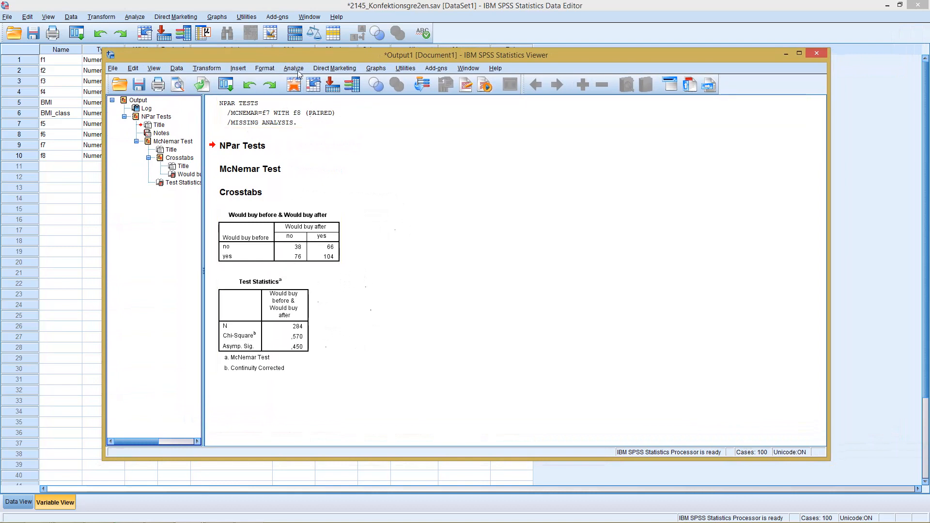
- Start a related-samples nonparametric test with both Would buy fields as test fields
{"action": "left_click", "coordinate": [293, 68]}
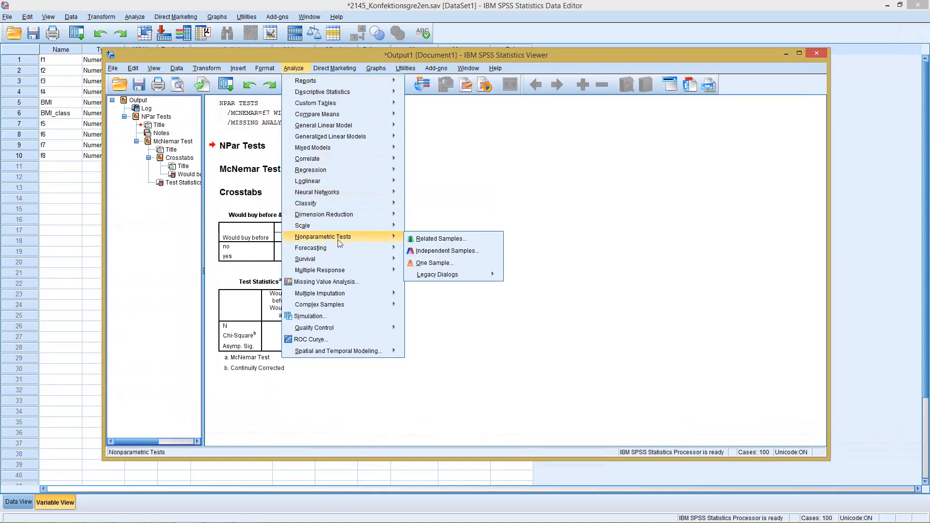
{"action": "mouse_move", "coordinate": [420, 241]}
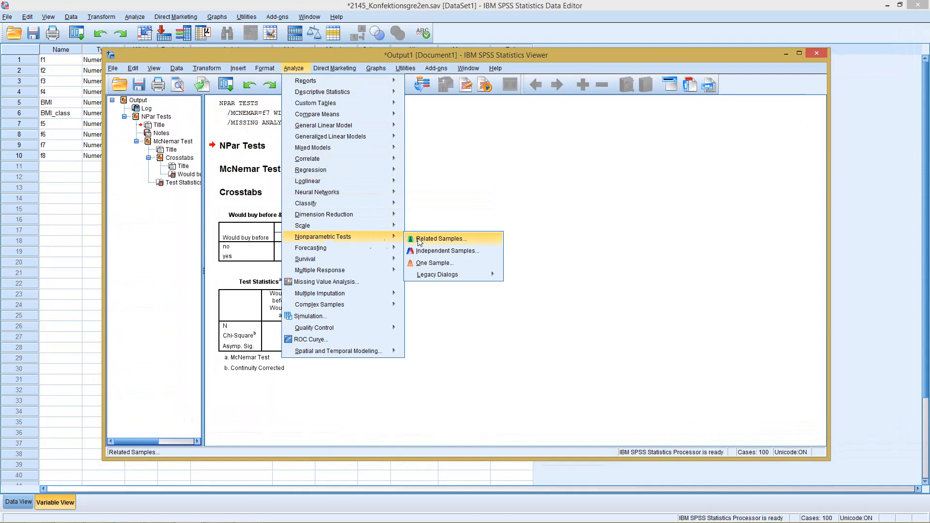
{"action": "left_click", "coordinate": [440, 238]}
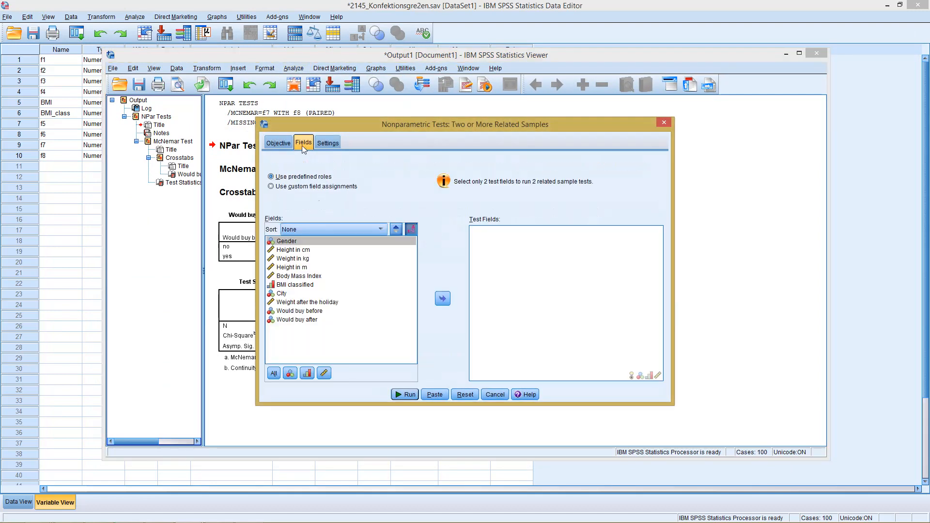
{"action": "mouse_move", "coordinate": [291, 319]}
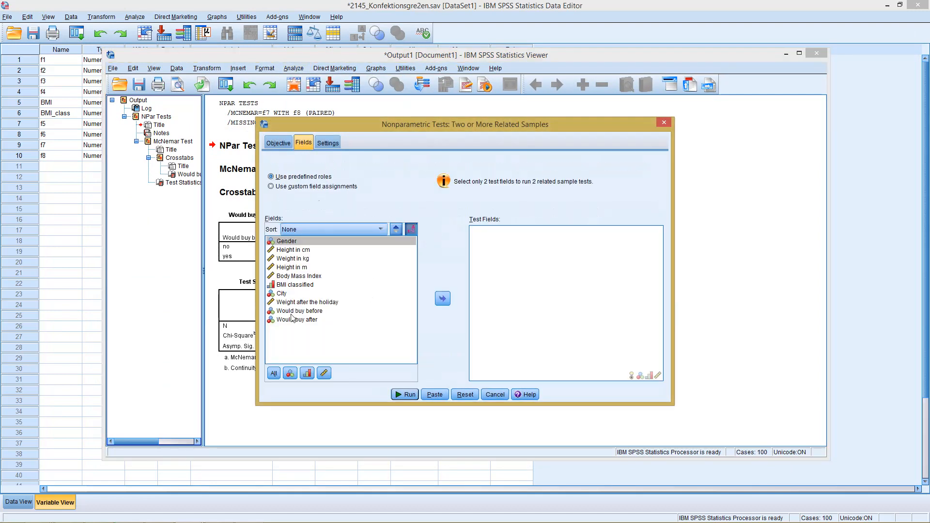
{"action": "left_click", "coordinate": [296, 319]}
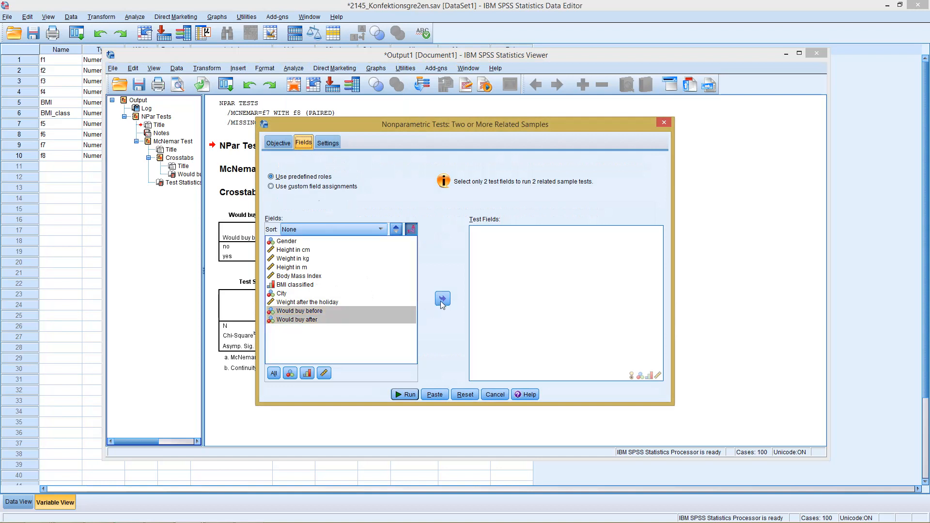
- In Settings, customize the tests and tick McNemar's test
{"action": "left_click", "coordinate": [327, 142]}
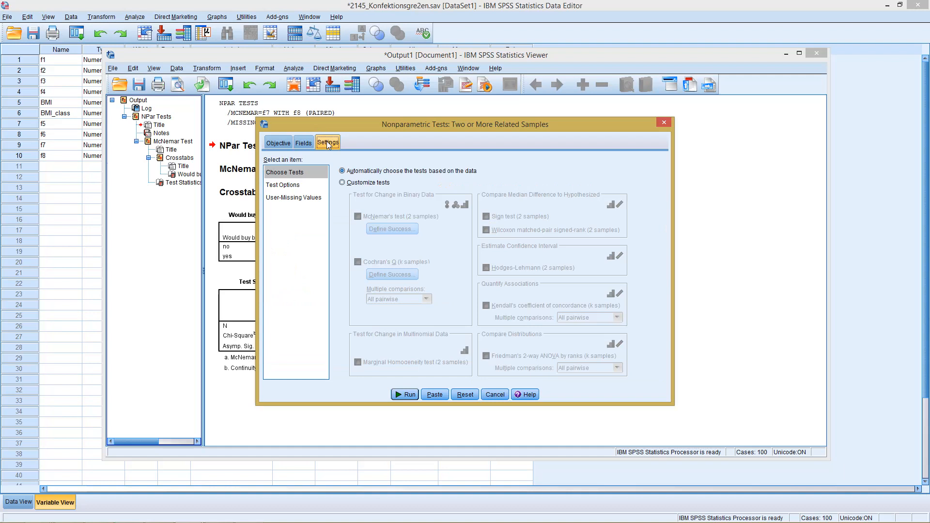
{"action": "left_click", "coordinate": [342, 183]}
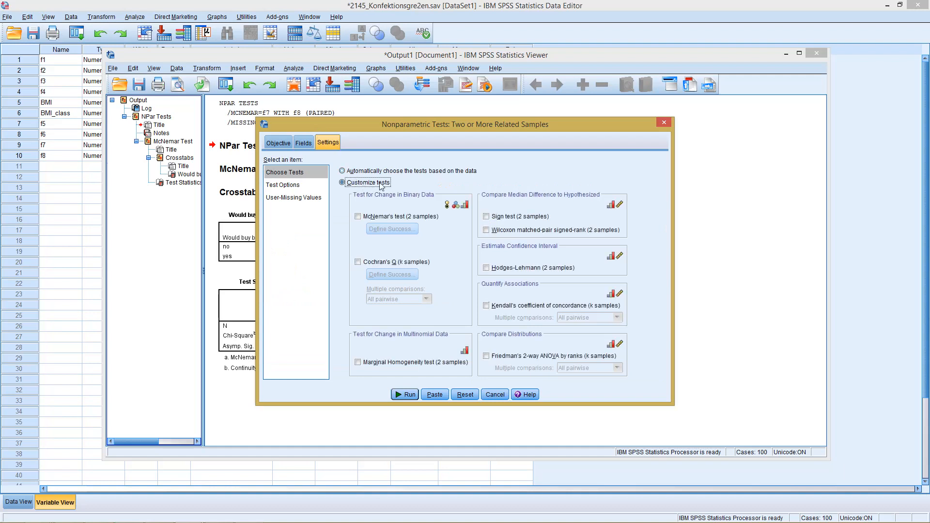
{"action": "left_click", "coordinate": [358, 216]}
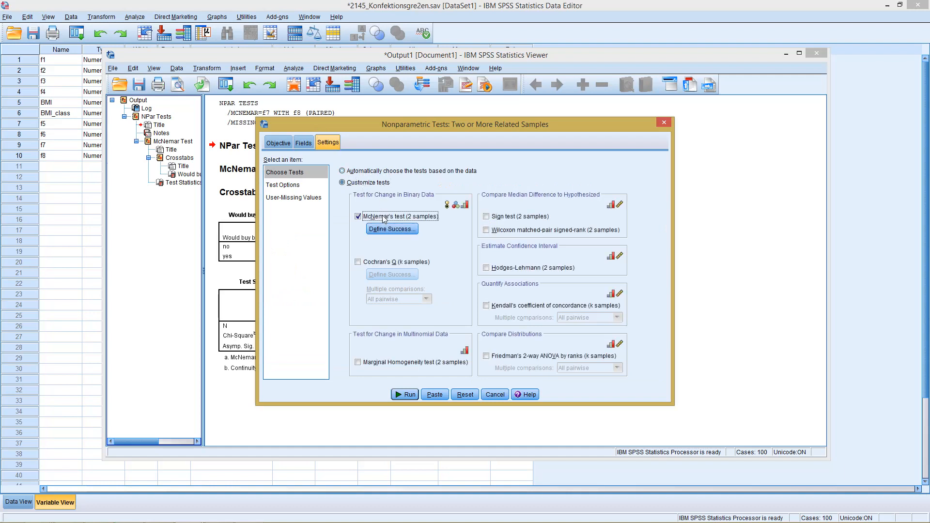
{"action": "mouse_move", "coordinate": [396, 380]}
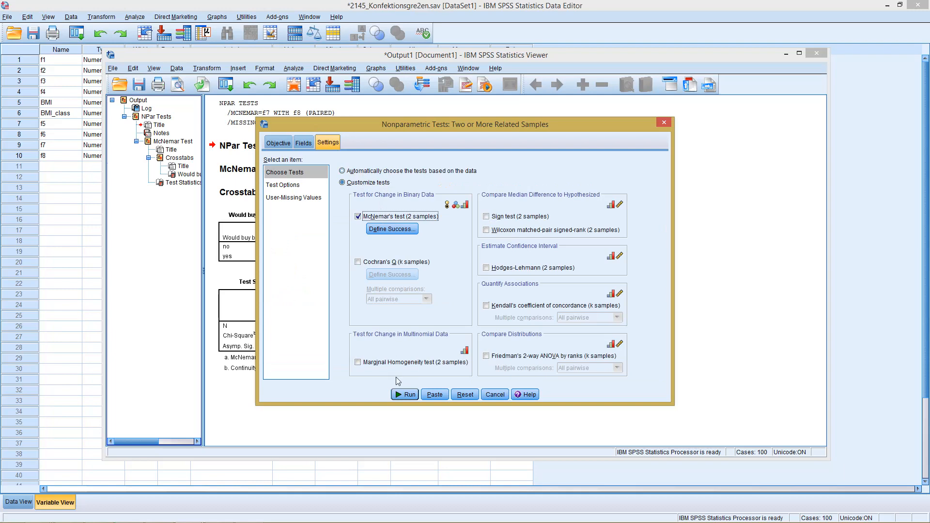
- Run the McNemar test and scroll to the summary showing Sig. .450, null retained
{"action": "left_click", "coordinate": [404, 394]}
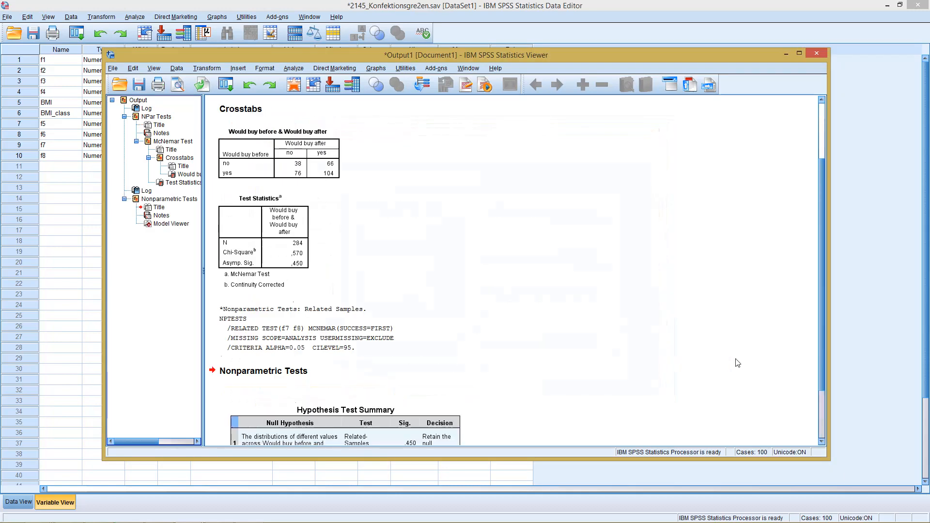
{"action": "scroll", "scroll_direction": "down", "scroll_amount": 3}
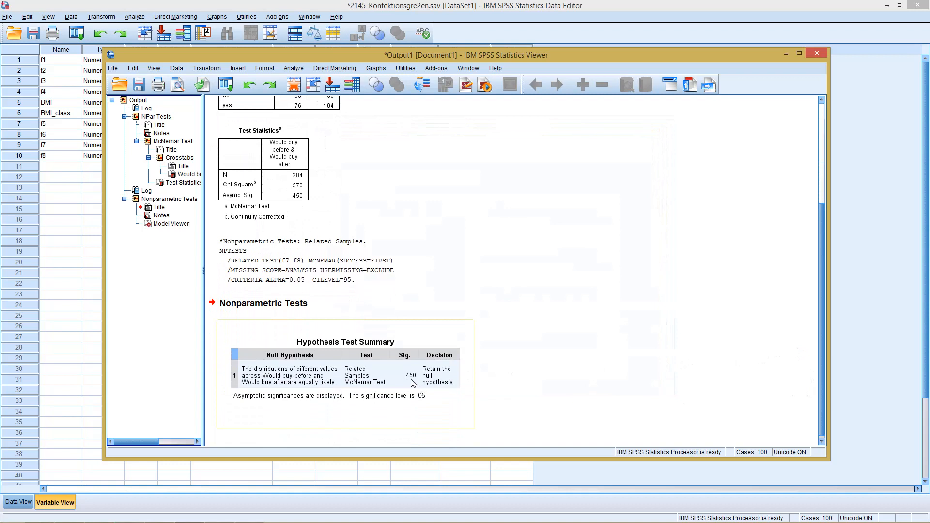
{"action": "mouse_move", "coordinate": [414, 374]}
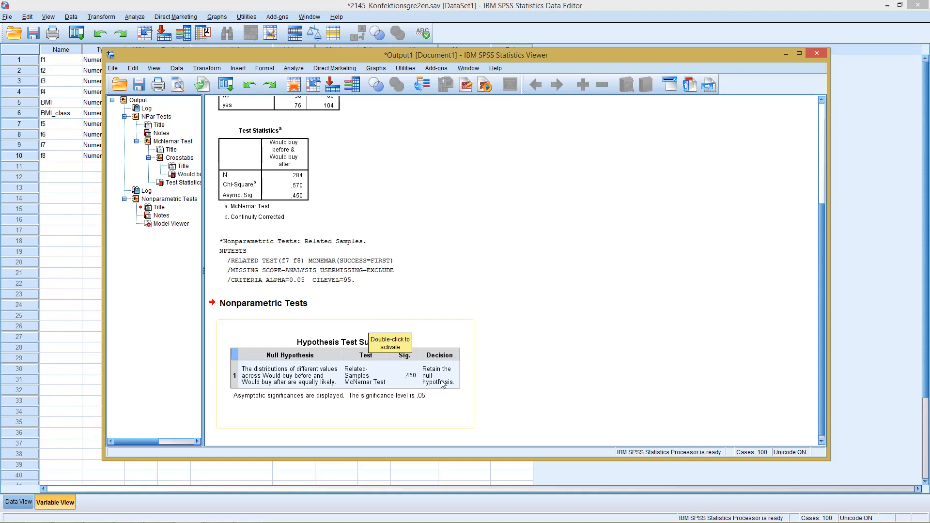
{"action": "mouse_move", "coordinate": [259, 383]}
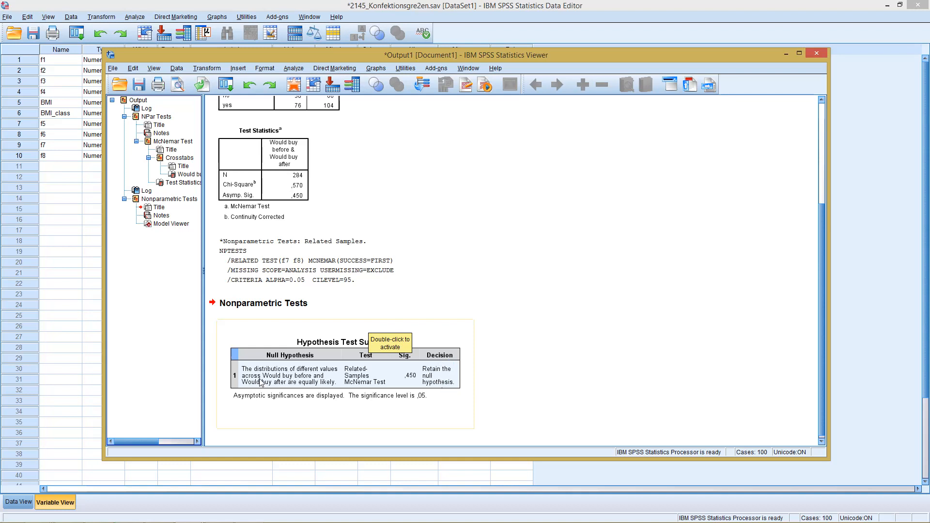
{"action": "mouse_move", "coordinate": [312, 379]}
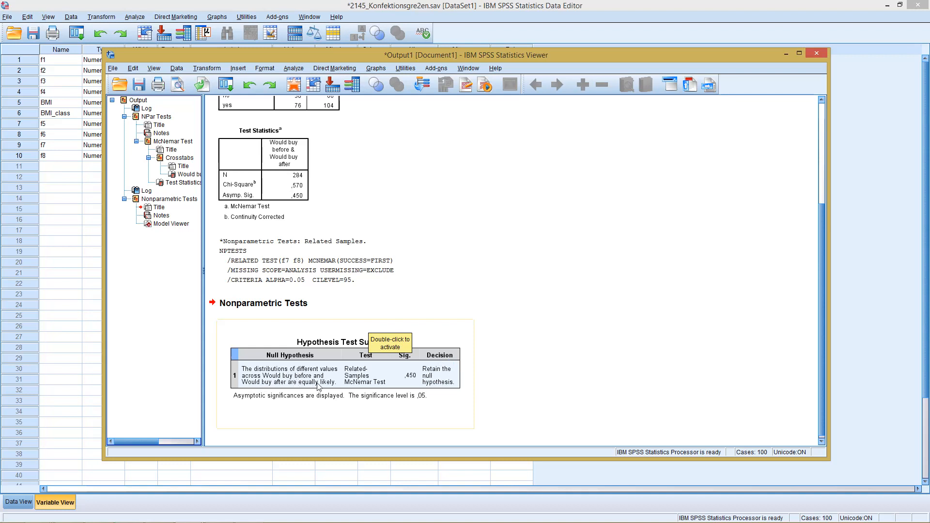
{"action": "mouse_move", "coordinate": [280, 383]}
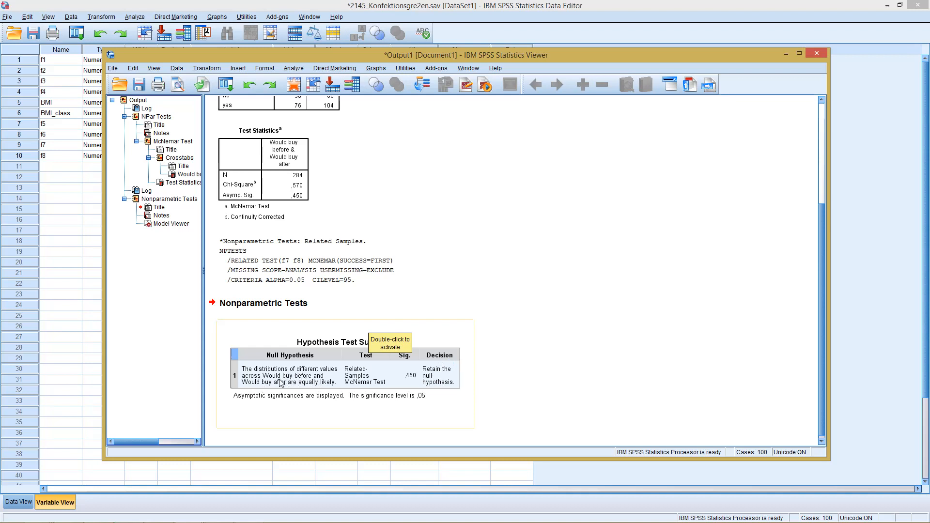
{"action": "mouse_move", "coordinate": [270, 387]}
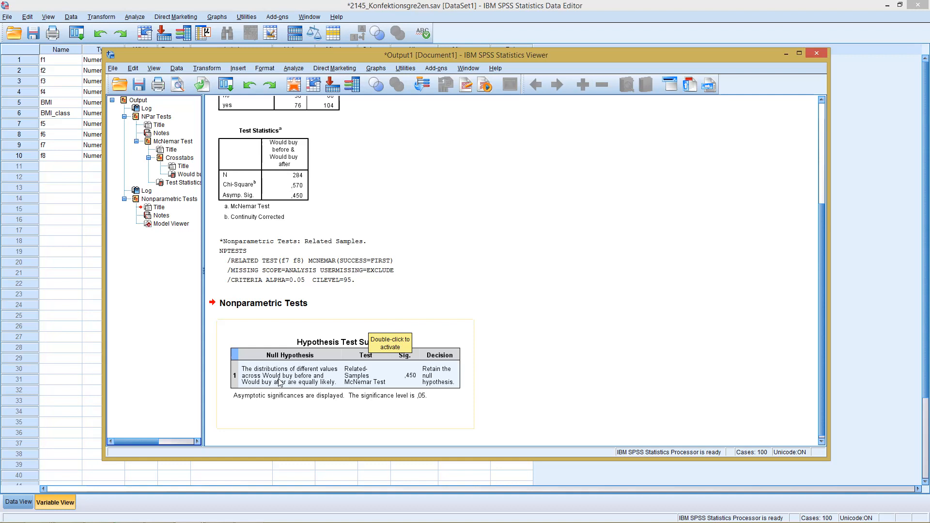
{"action": "mouse_move", "coordinate": [298, 374]}
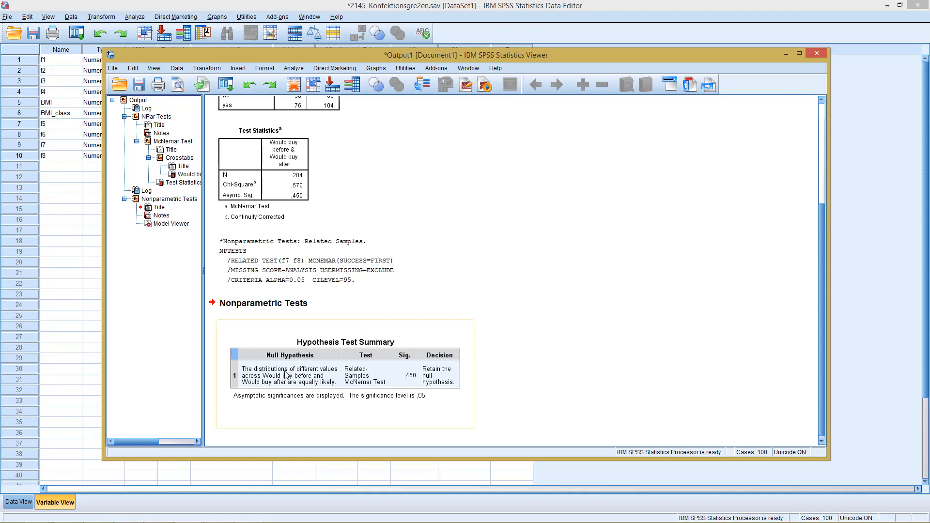
{"action": "mouse_move", "coordinate": [303, 386]}
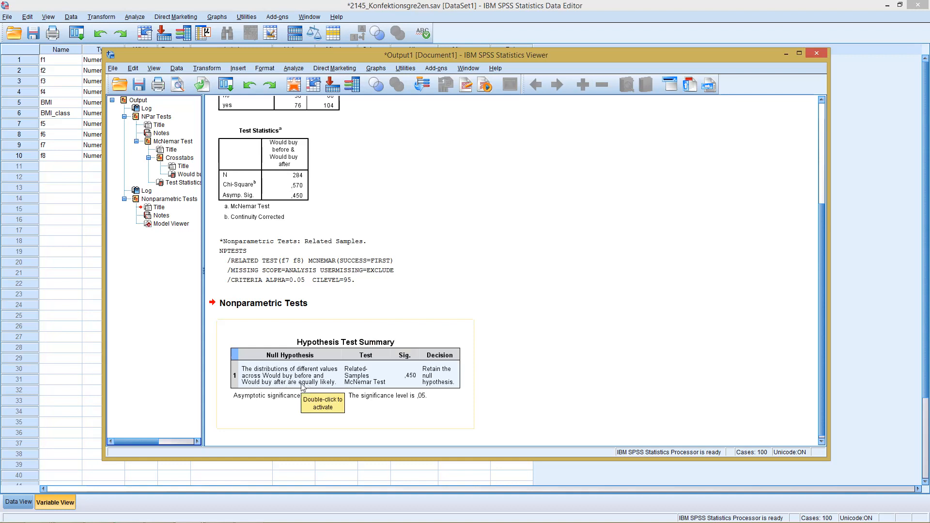